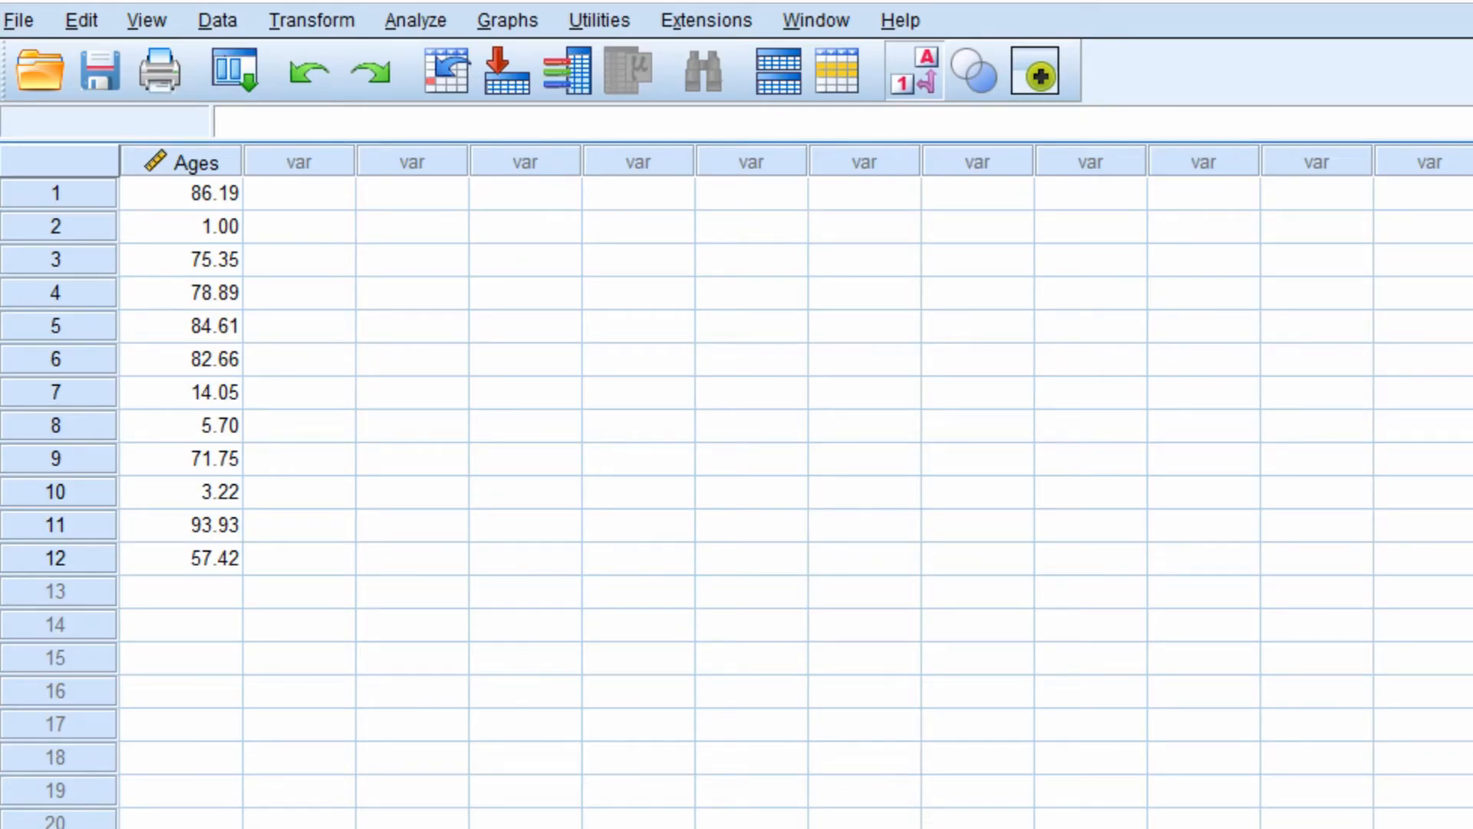
# Run Explore on Ages, producing descriptives with mean 54.56 and the interquartile range
pyautogui.click(414, 20)
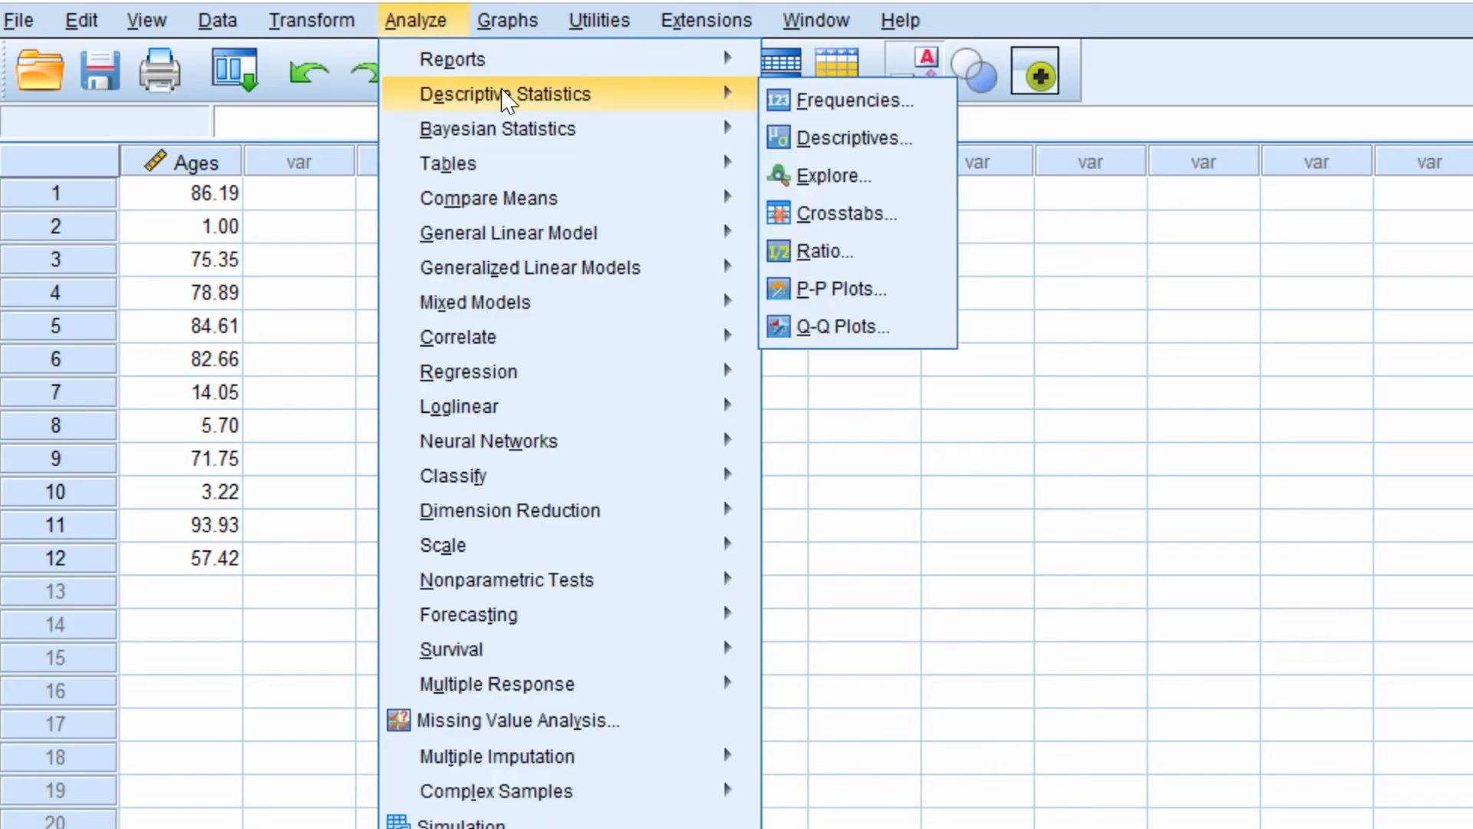
pyautogui.moveTo(855, 176)
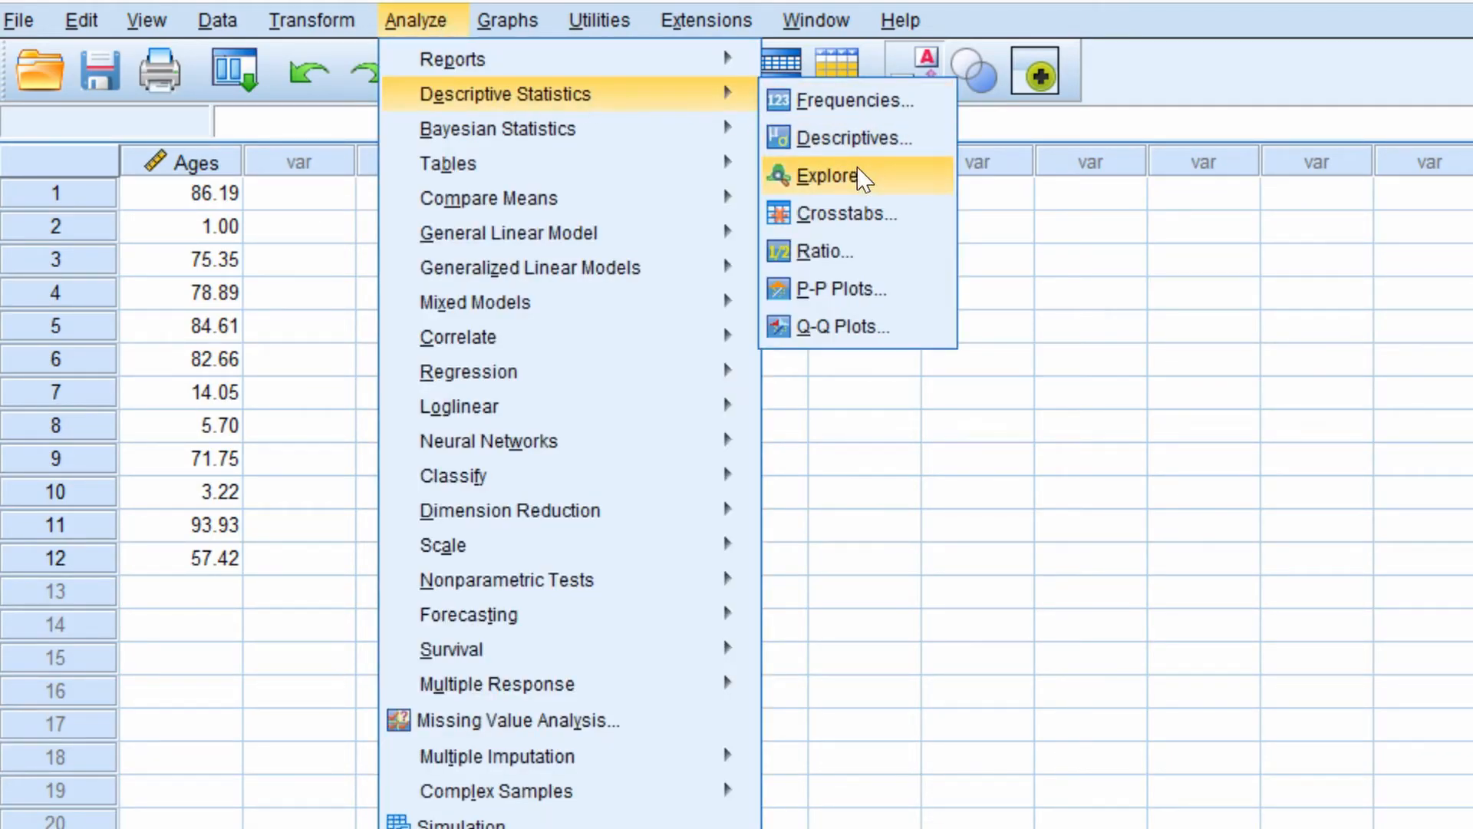
pyautogui.click(827, 175)
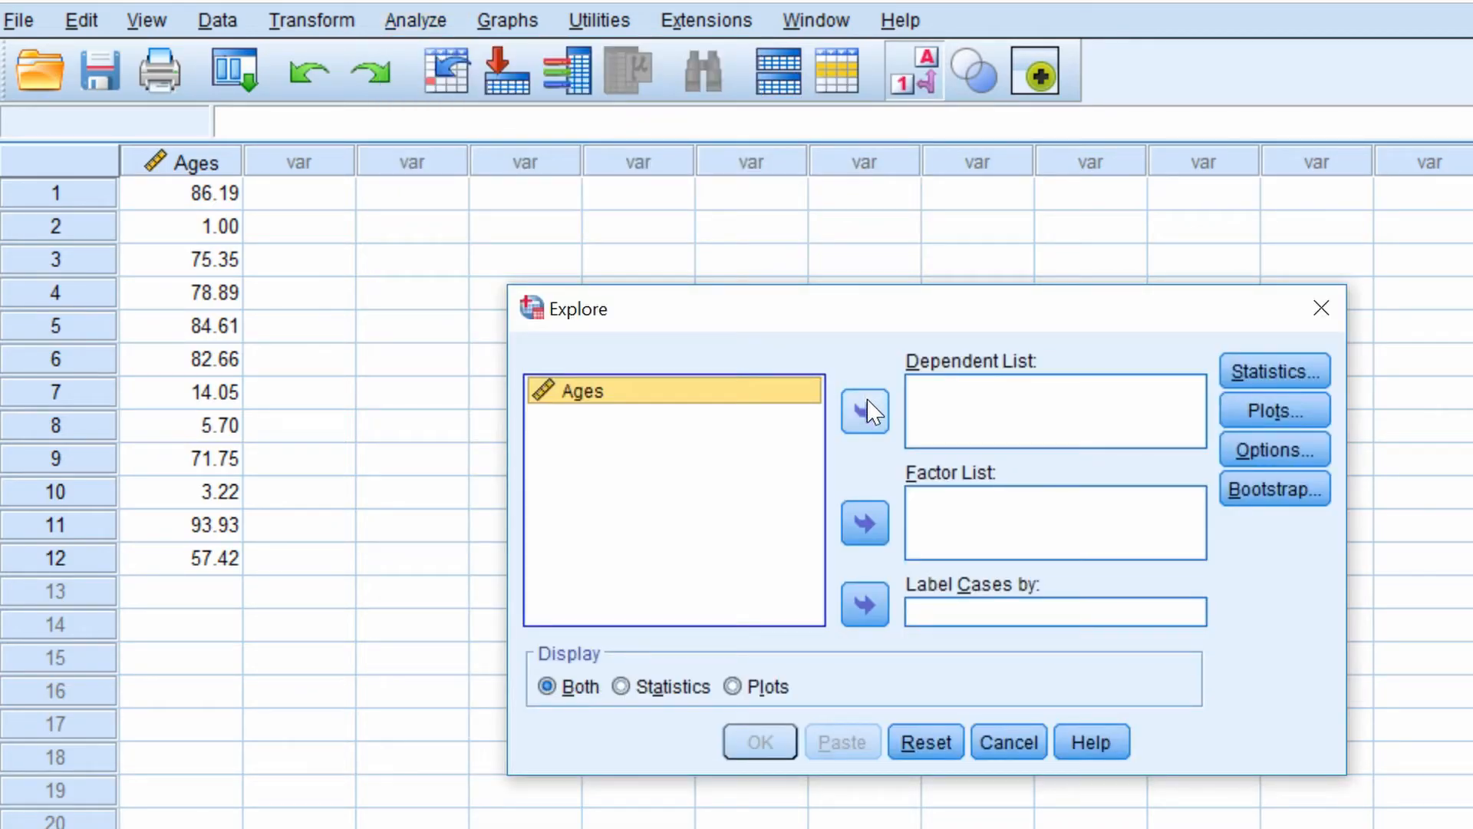
pyautogui.click(862, 412)
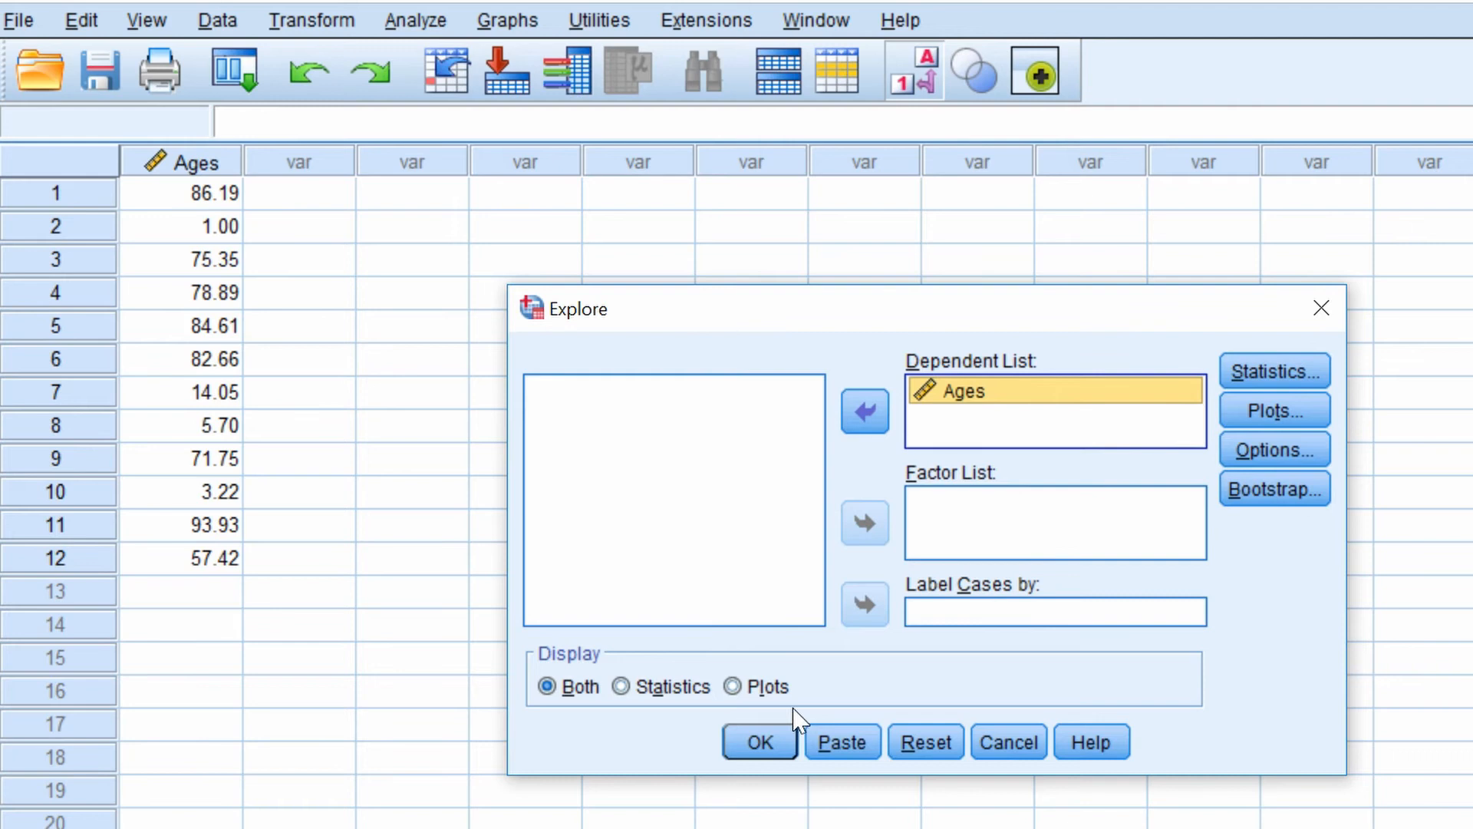
pyautogui.click(759, 742)
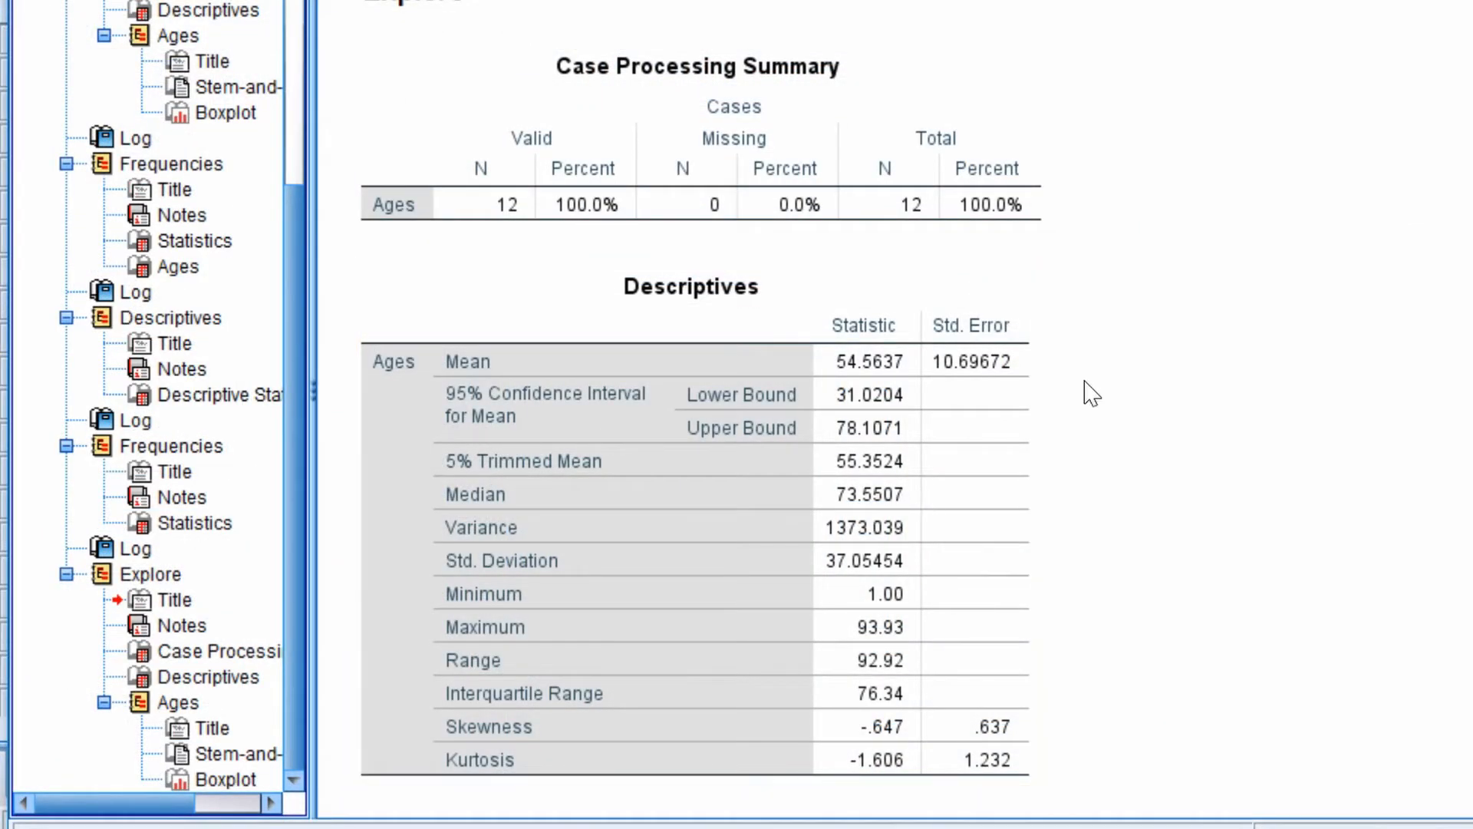
# Start a Frequencies analysis with Ages as the variable and bring up its Statistics options
pyautogui.click(523, 694)
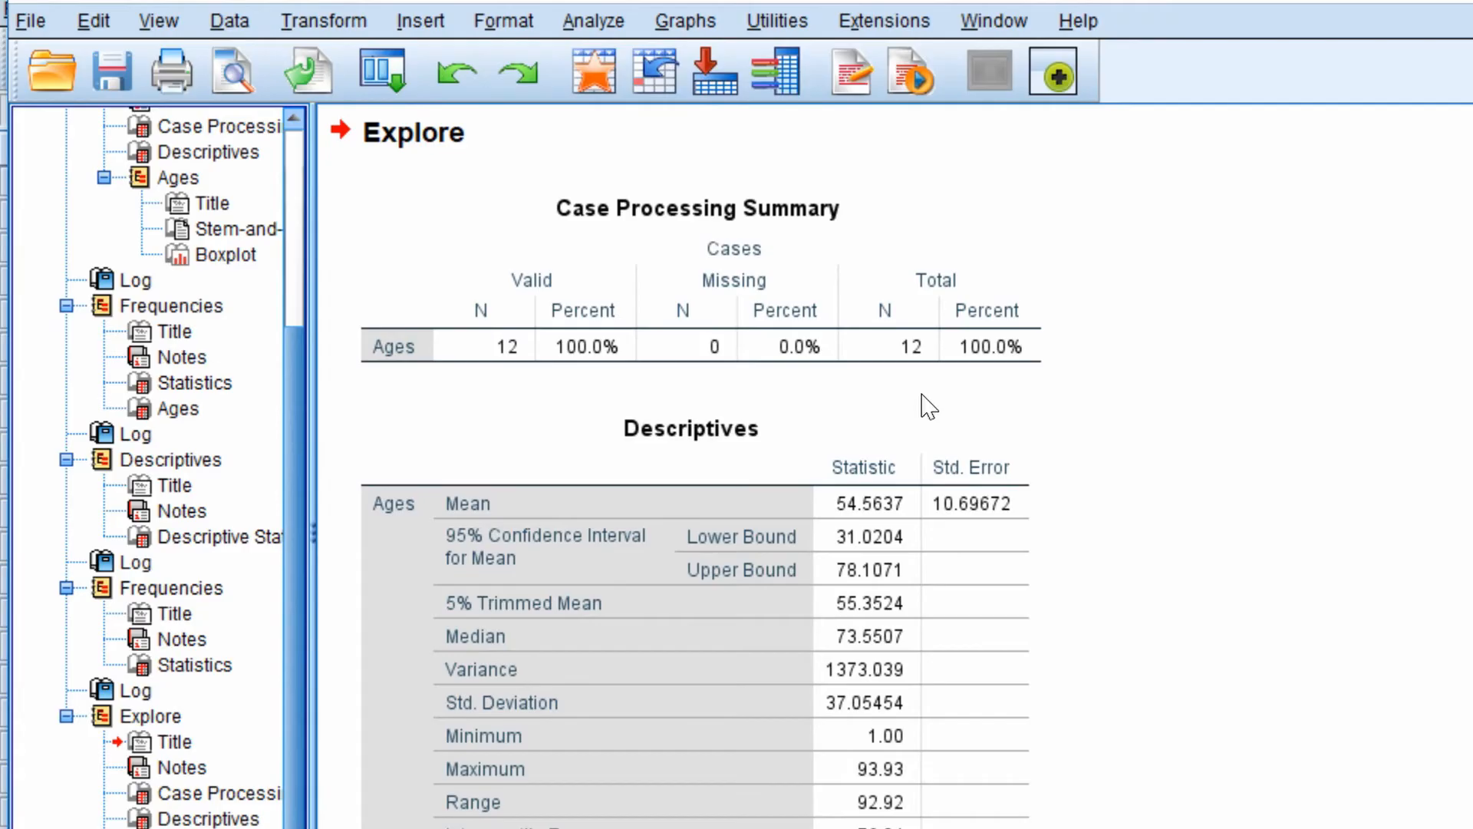
pyautogui.click(592, 20)
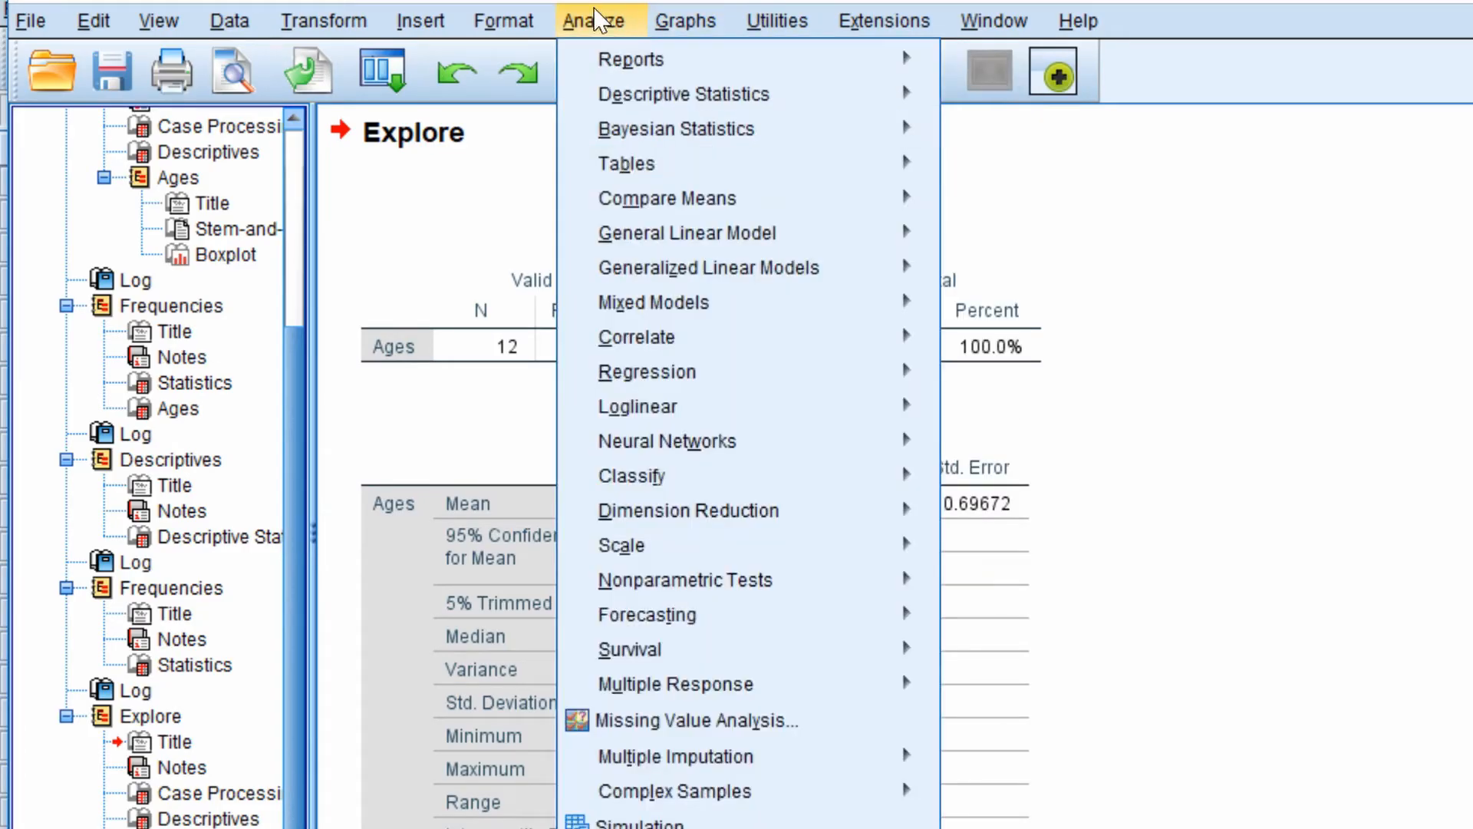
pyautogui.moveTo(683, 93)
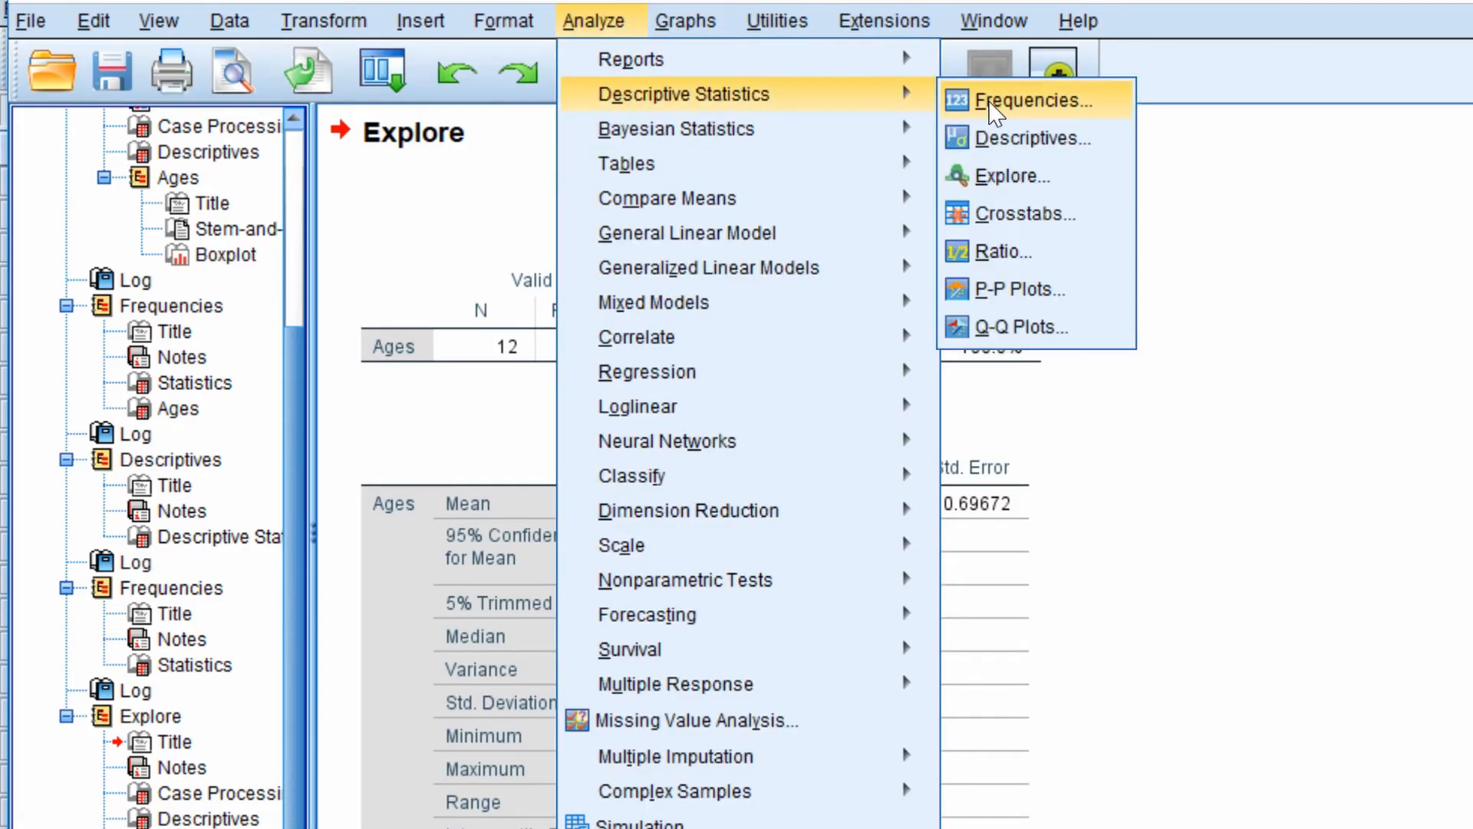
pyautogui.click(1032, 102)
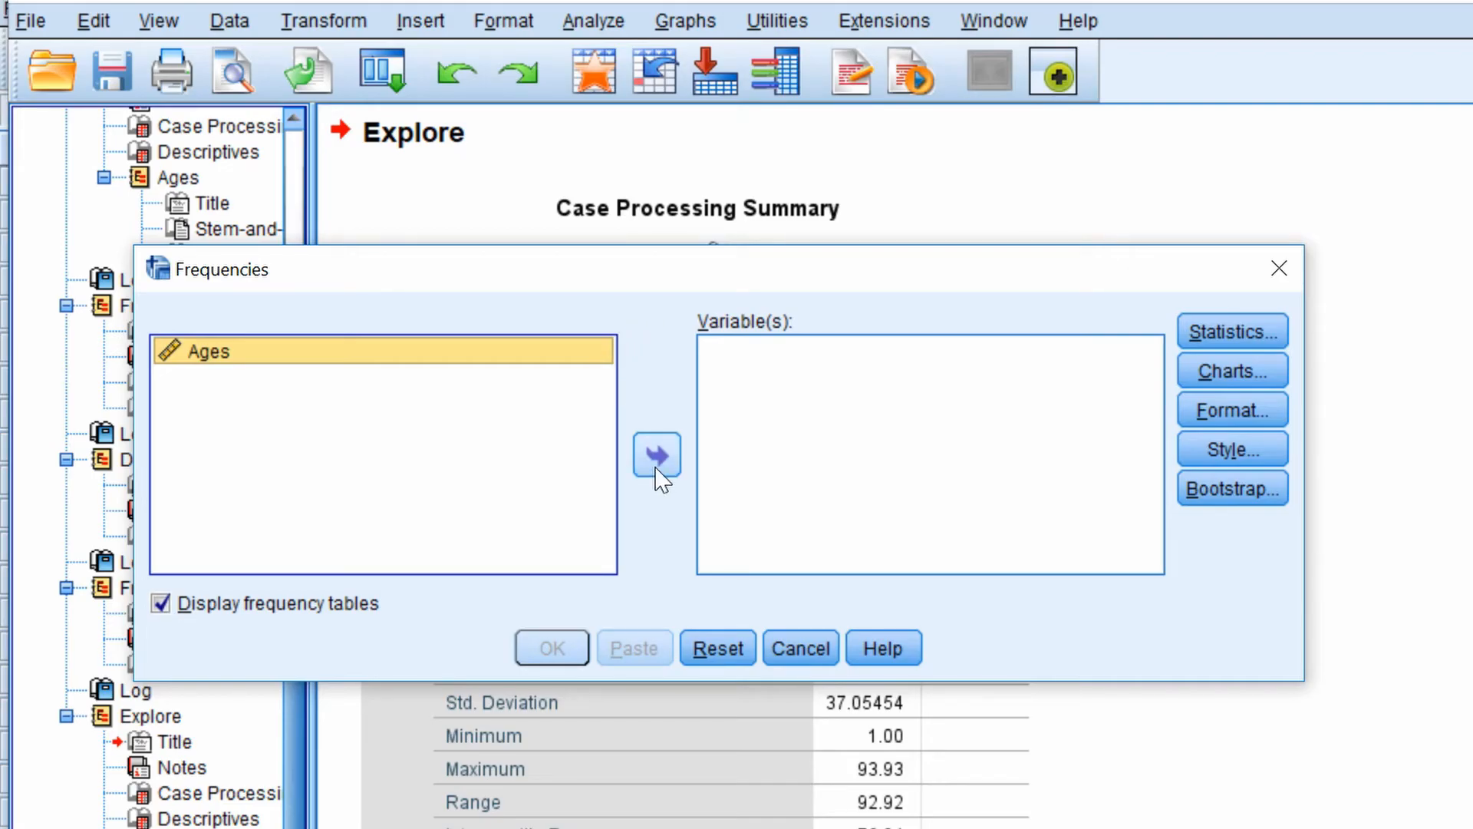
pyautogui.click(657, 455)
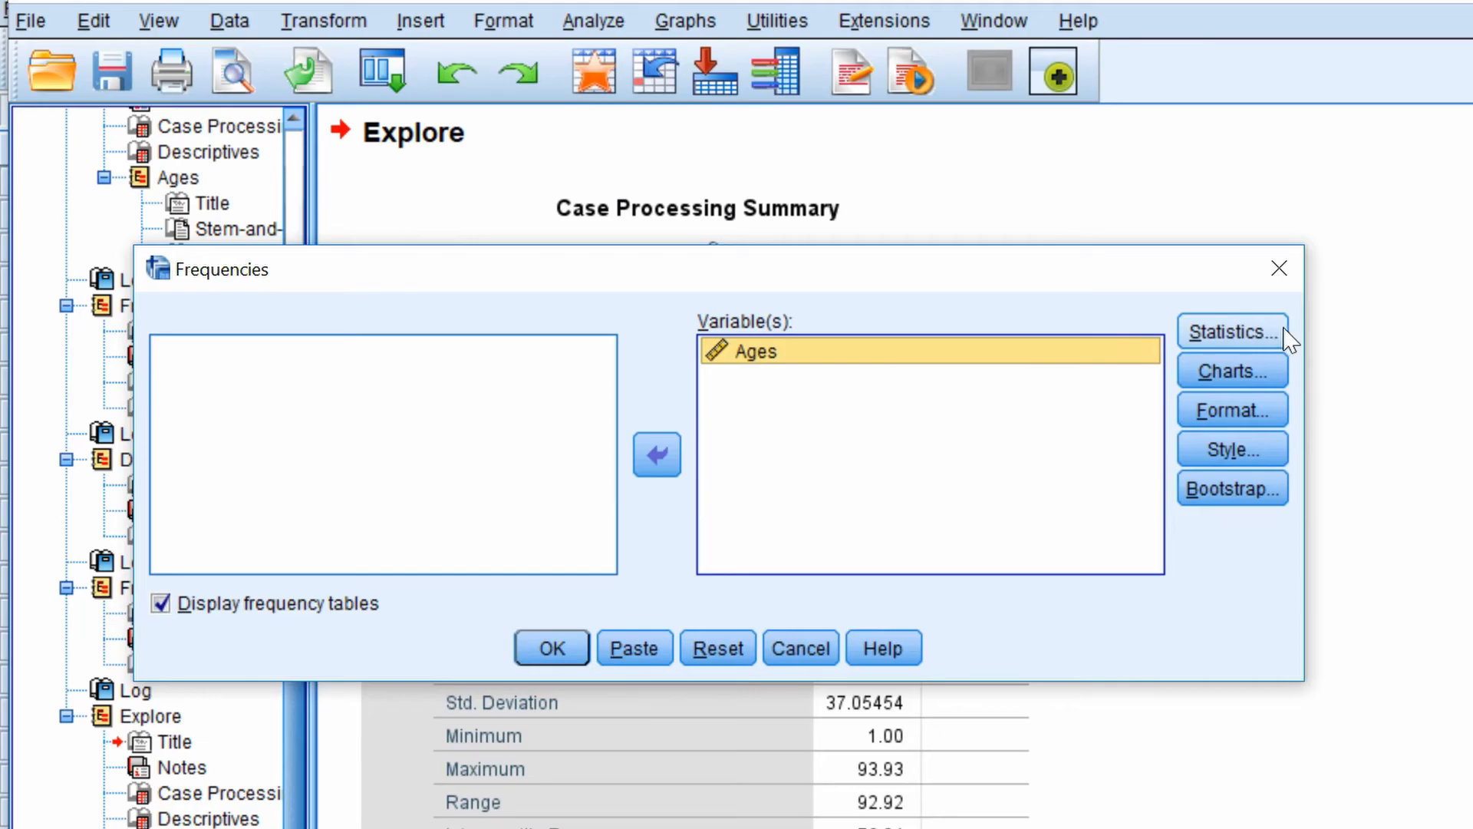
pyautogui.click(1229, 331)
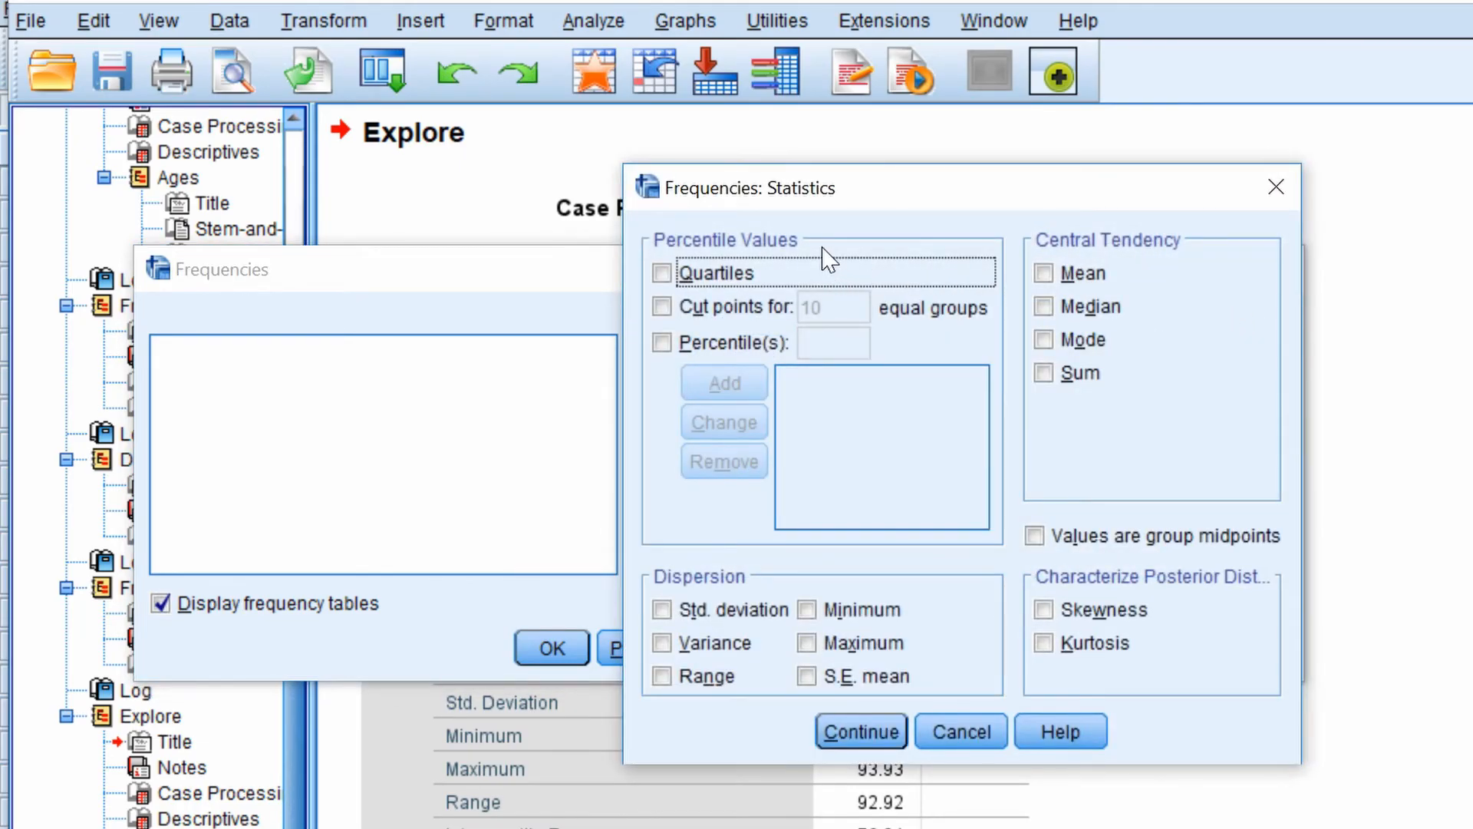
# Request quartiles and run Frequencies, listing the 25th, 50th and 75th percentiles of Ages
pyautogui.click(663, 273)
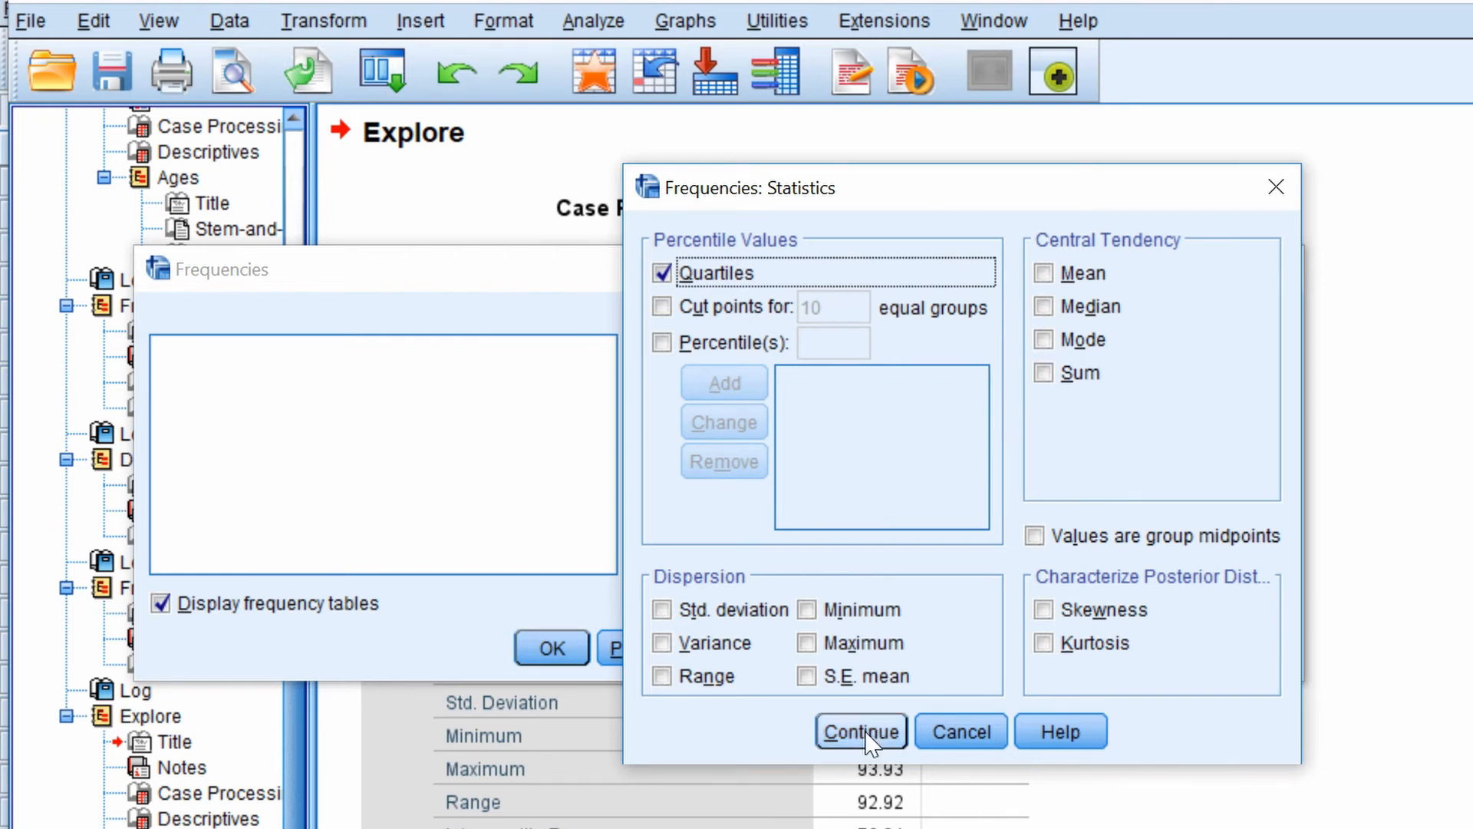
pyautogui.click(860, 732)
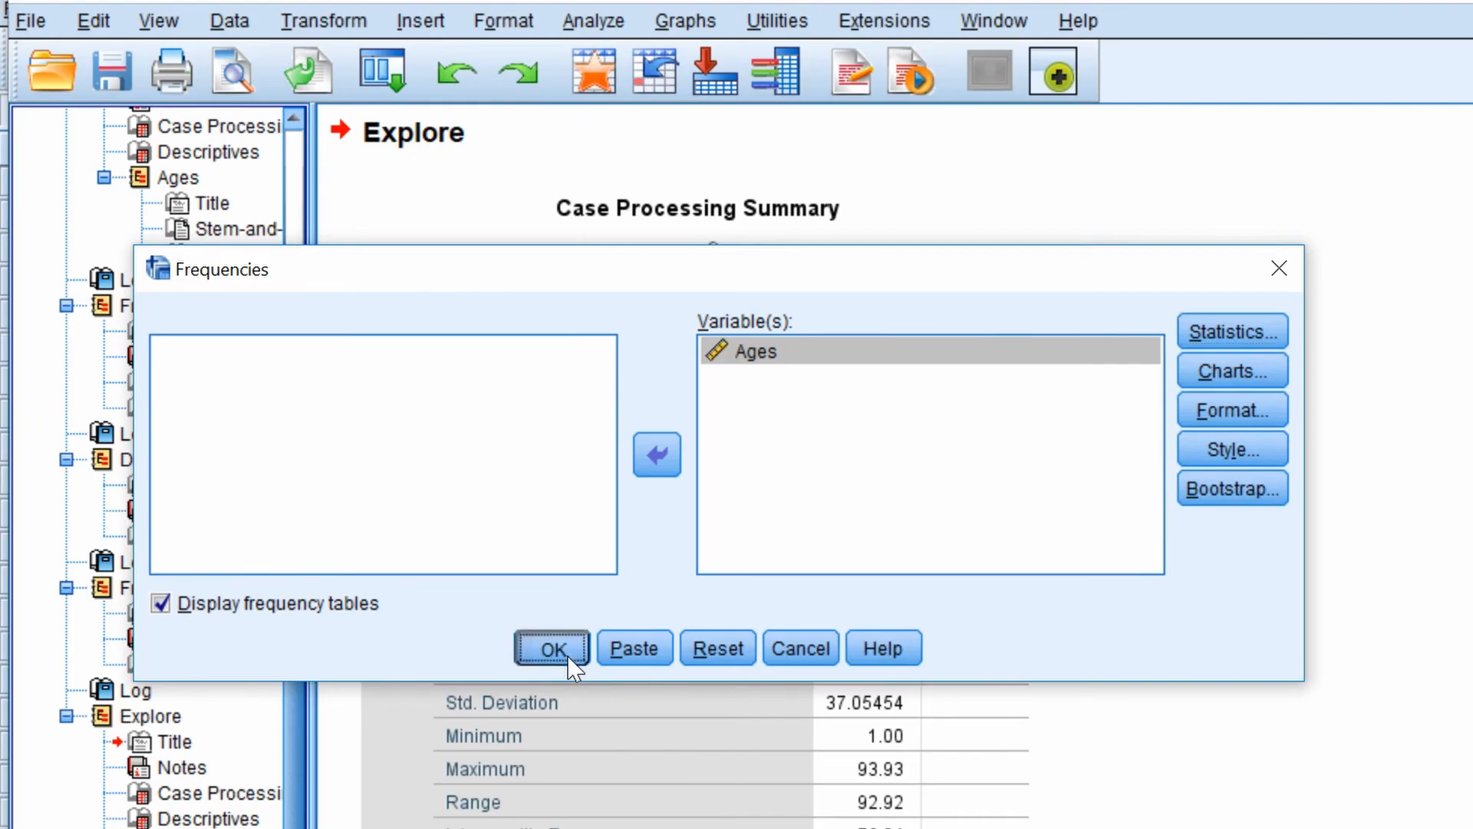
pyautogui.click(551, 649)
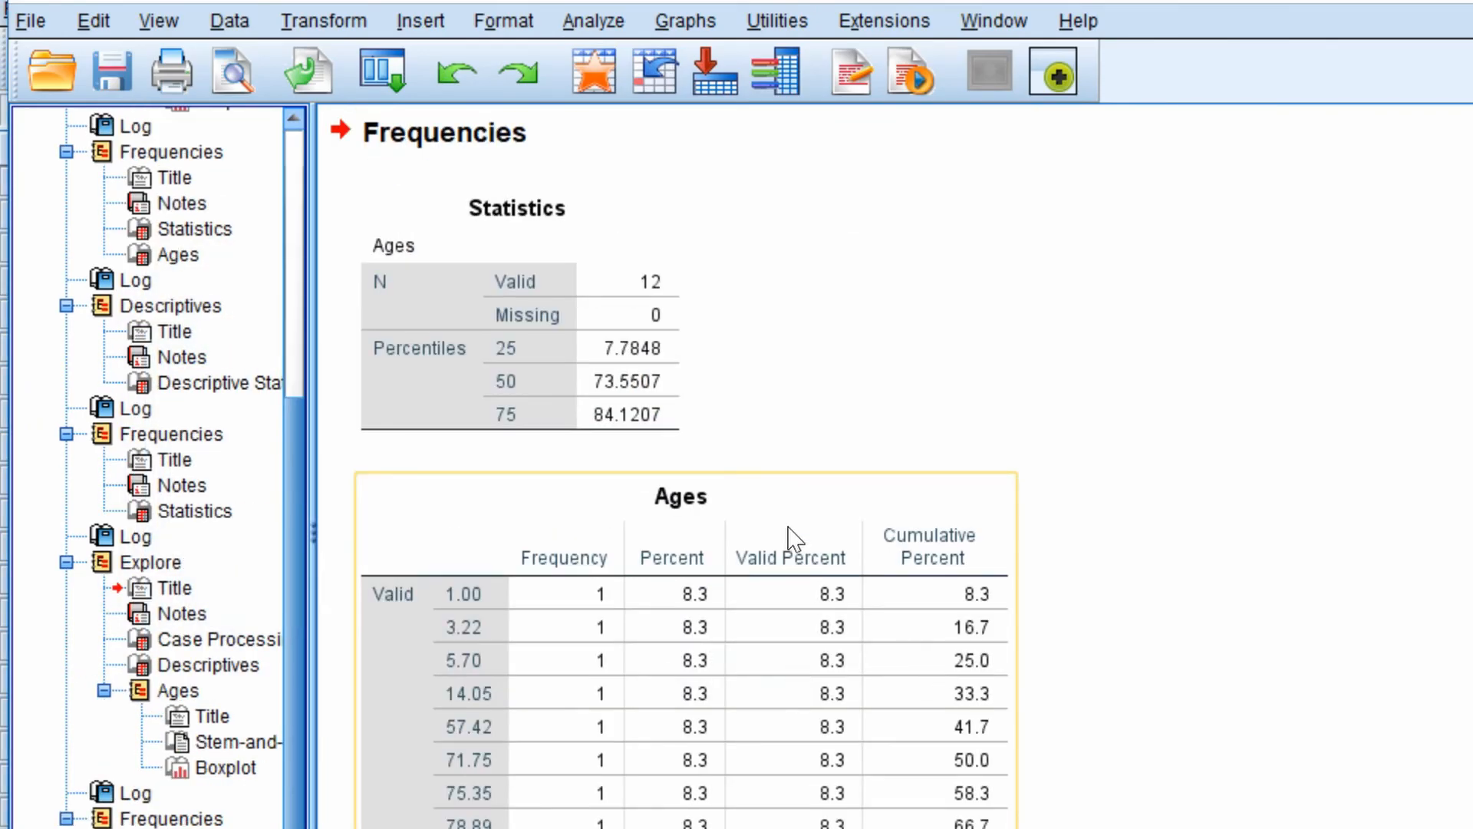